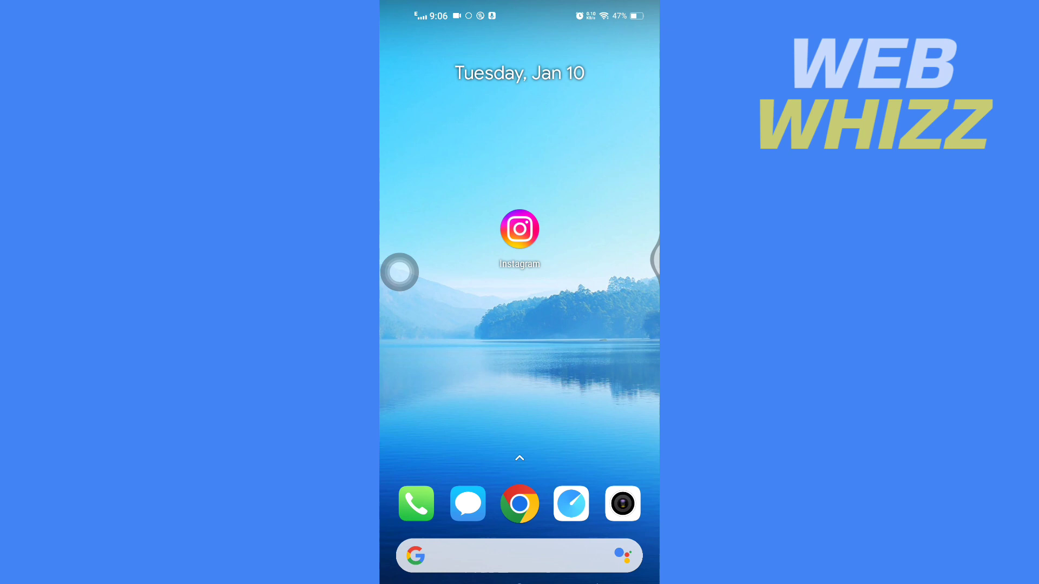
- Launch Instagram and show the profile's Following list of 11 accounts with the Hashtags entry
click(520, 229)
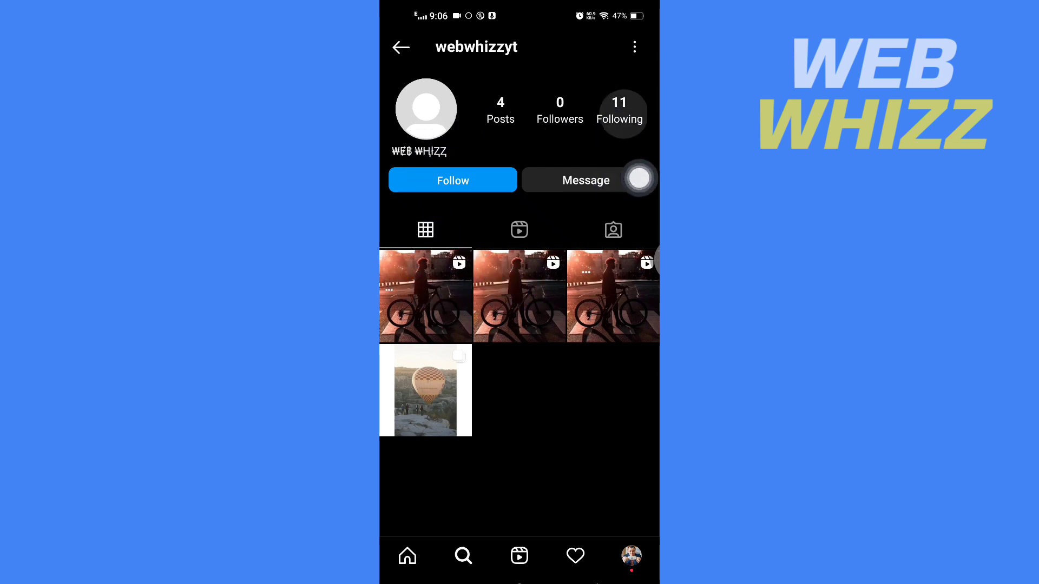
click(619, 111)
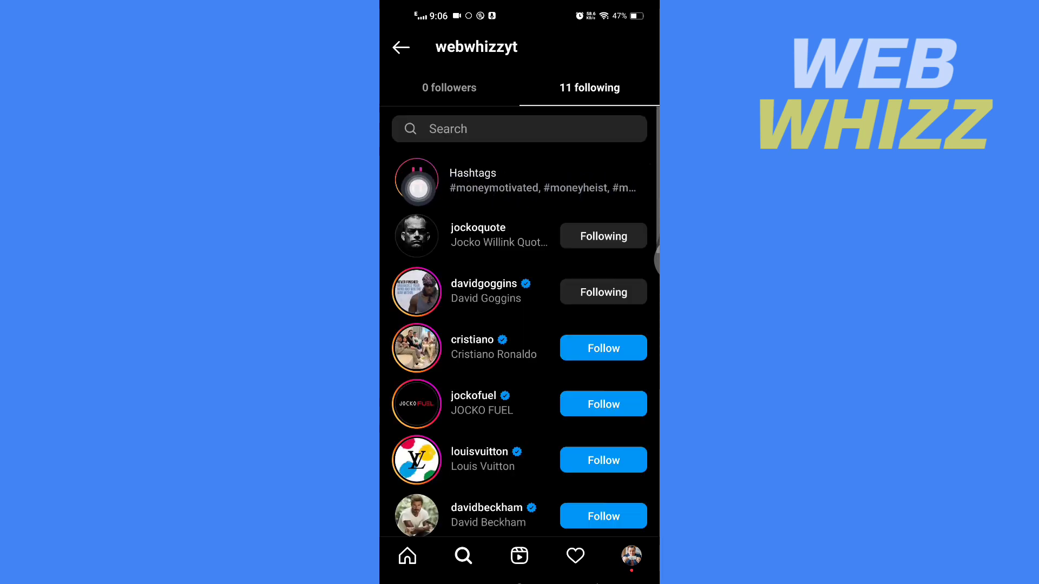
click(472, 180)
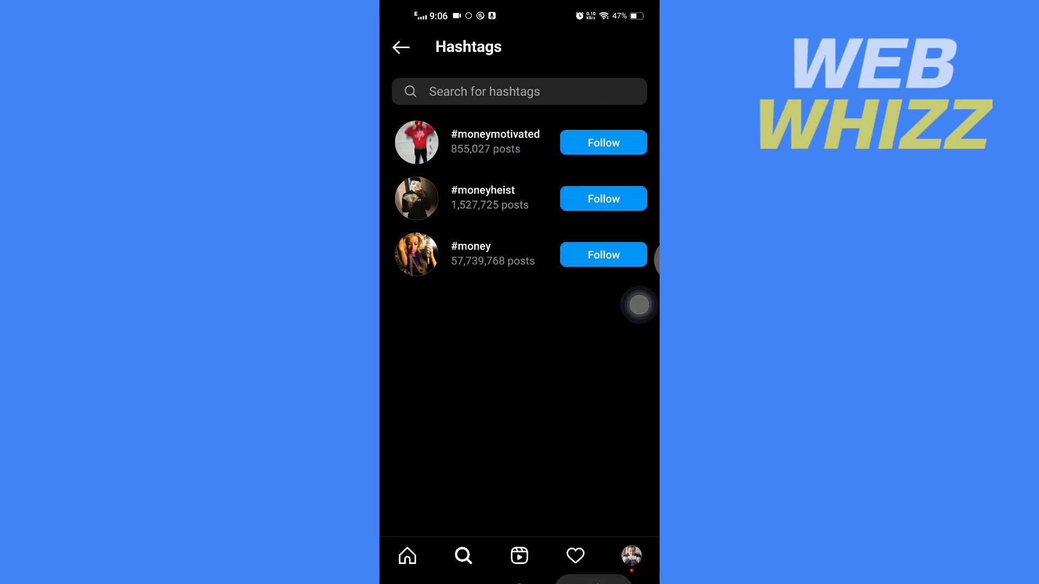
click(400, 46)
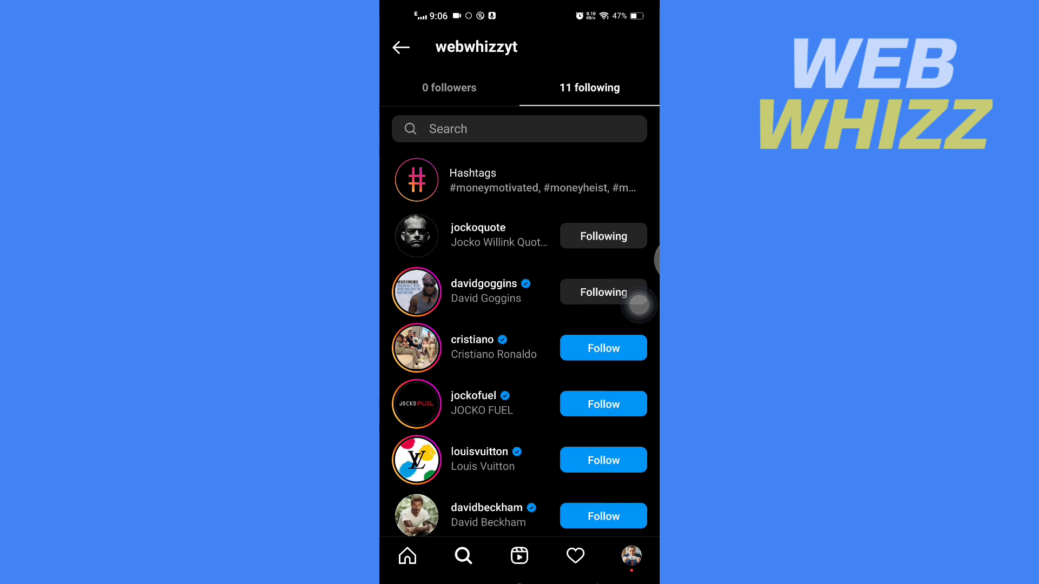